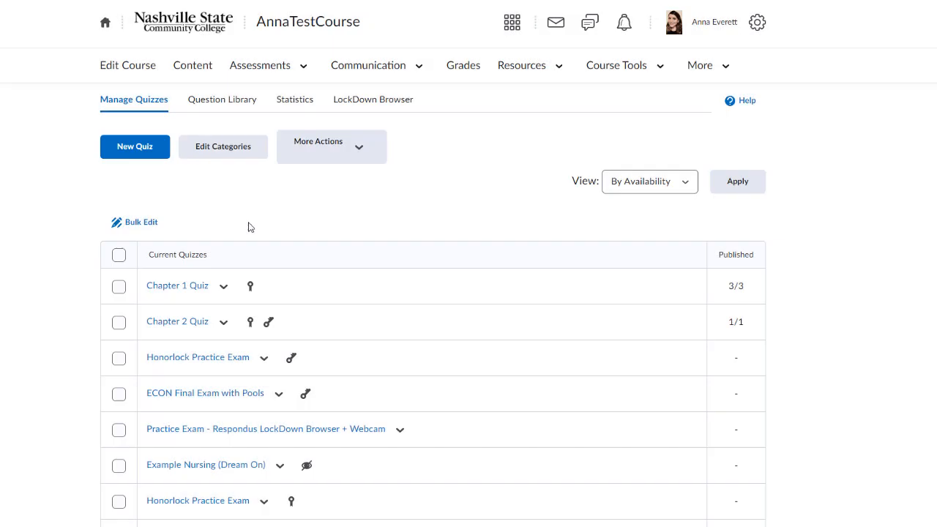
pyautogui.moveTo(236, 266)
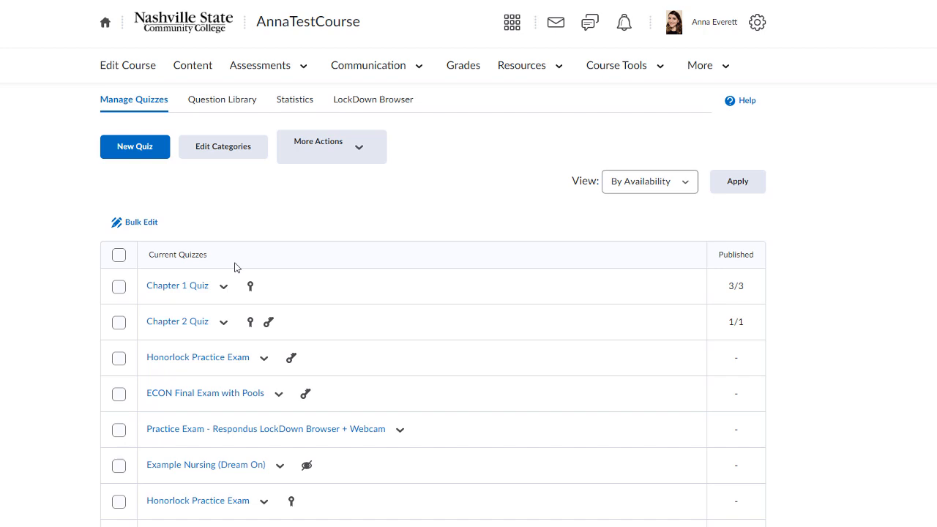
# - Show the action menu for Chapter 1 Quiz on the Manage Quizzes list
pyautogui.click(224, 285)
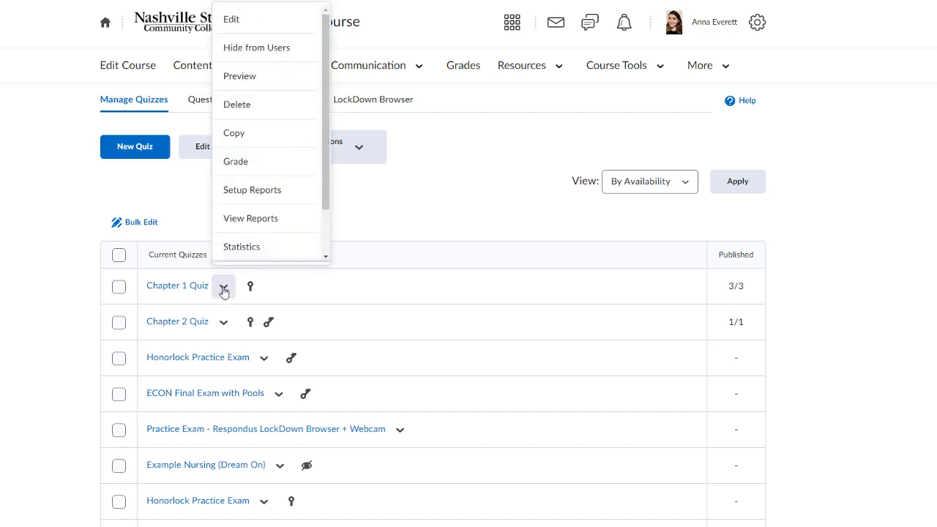
pyautogui.moveTo(280, 19)
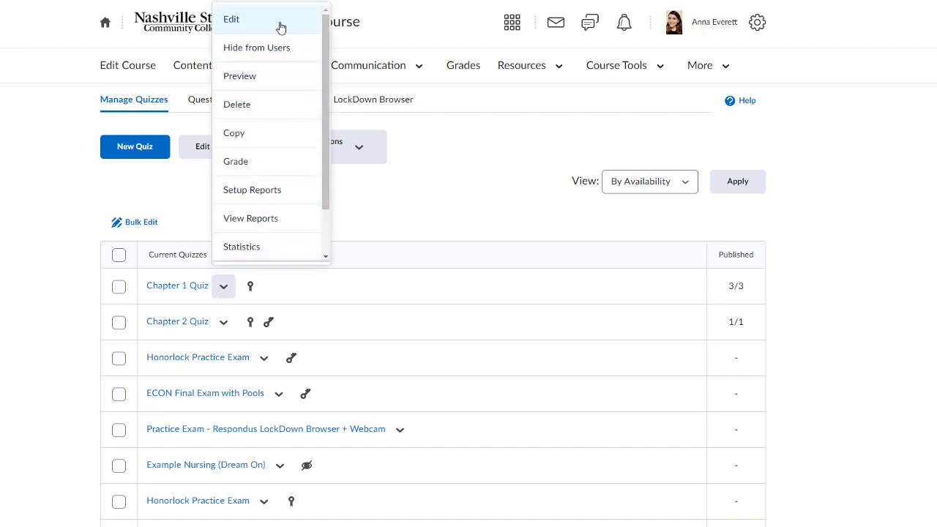
# - In Chapter 1 Quiz's Evaluation & Feedback, set learners to see 'All questions, with correct answers'
pyautogui.click(231, 19)
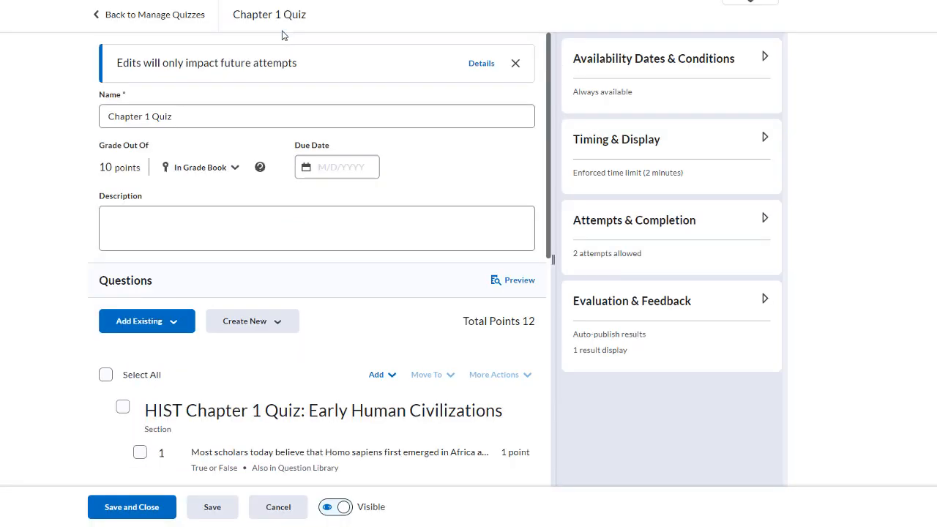
pyautogui.moveTo(623, 303)
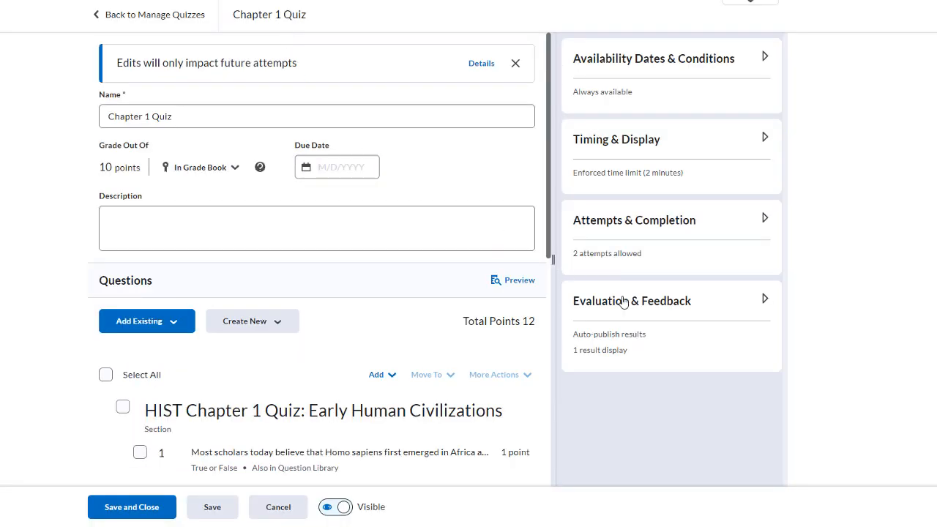
pyautogui.click(670, 301)
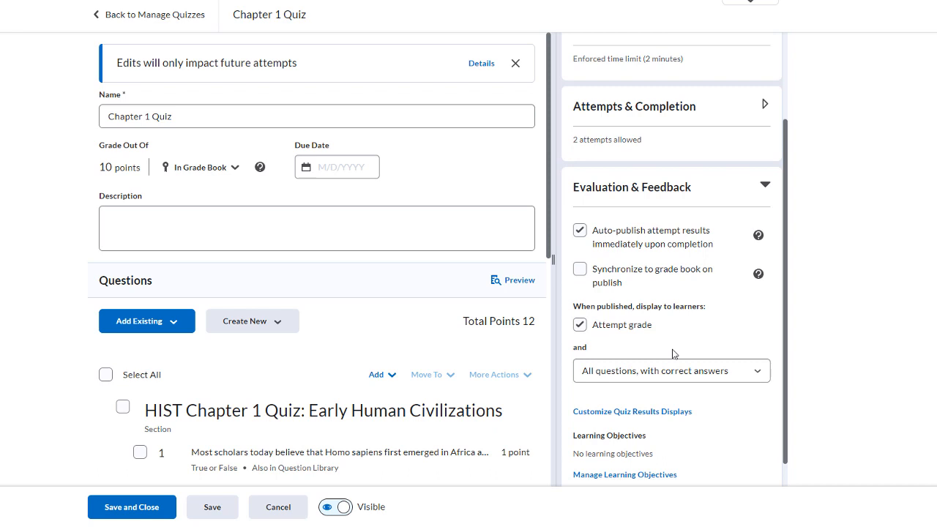
pyautogui.click(670, 370)
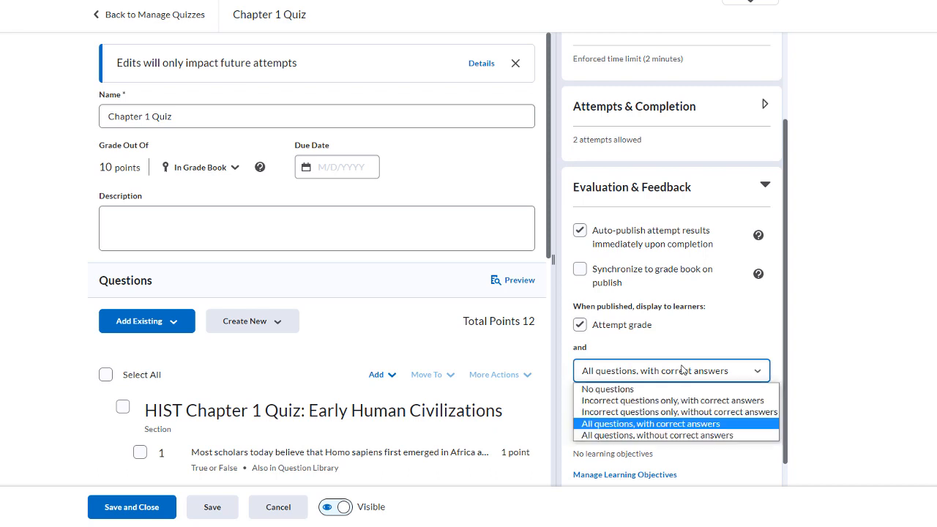
pyautogui.moveTo(720, 435)
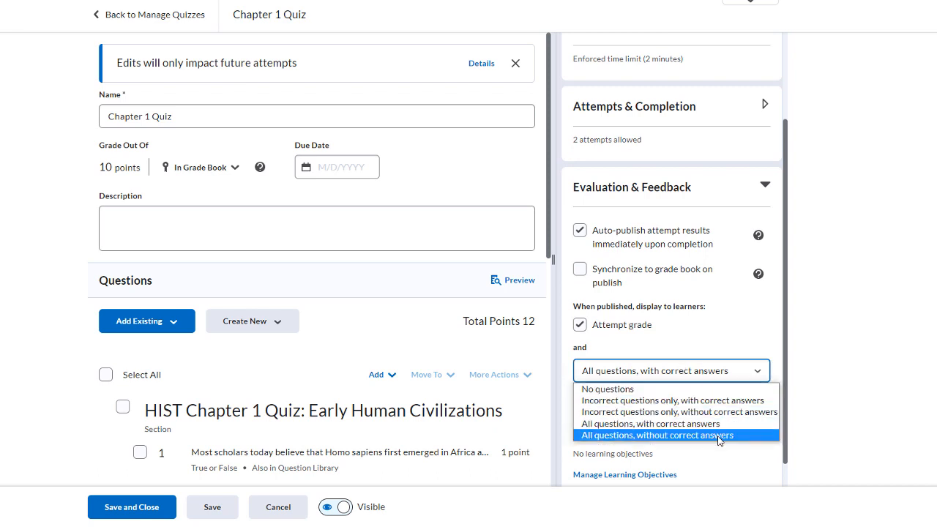
pyautogui.click(656, 435)
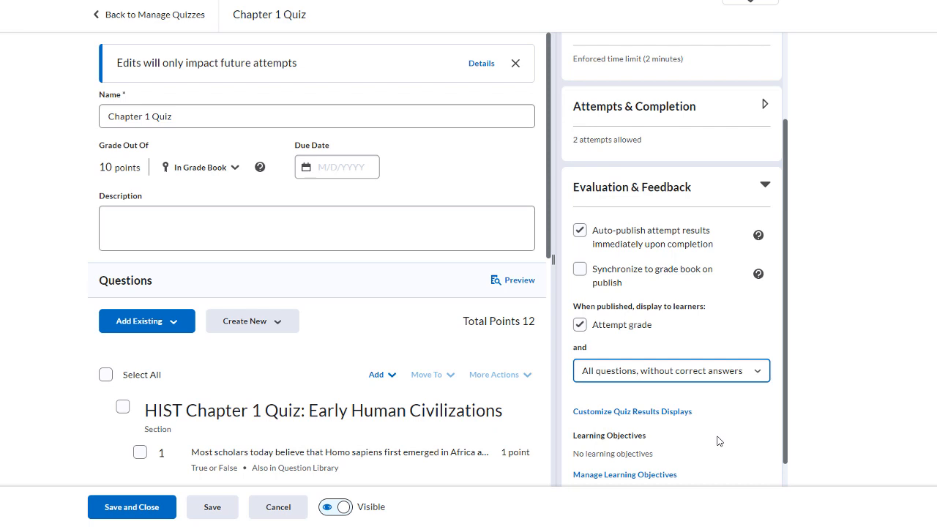
pyautogui.moveTo(700, 376)
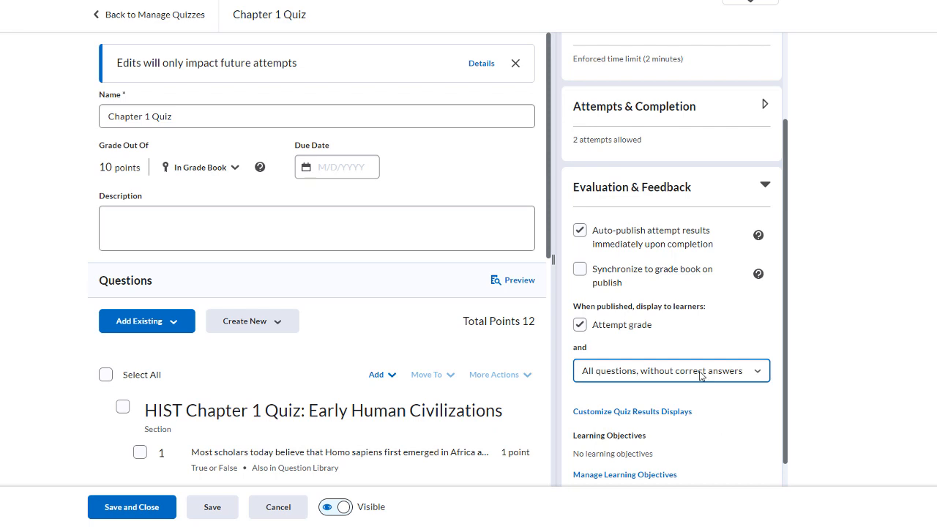
pyautogui.click(668, 371)
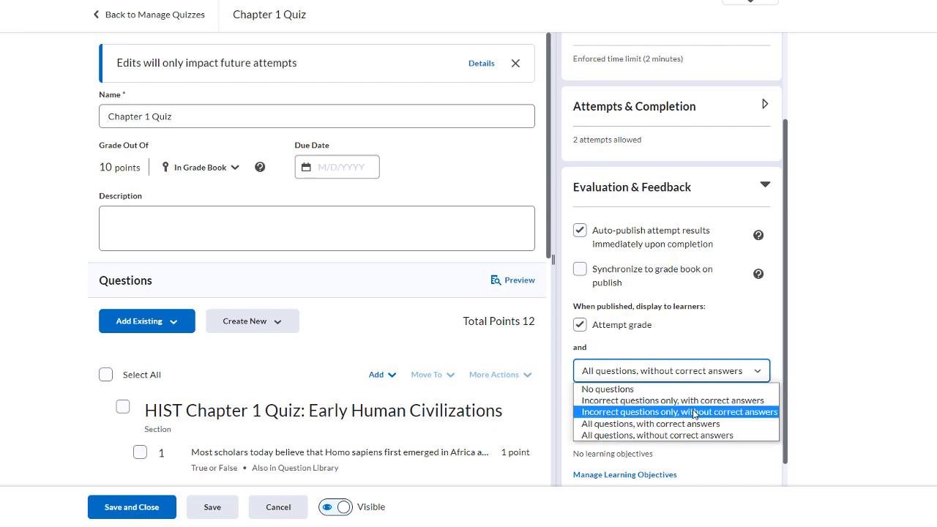
pyautogui.click(649, 424)
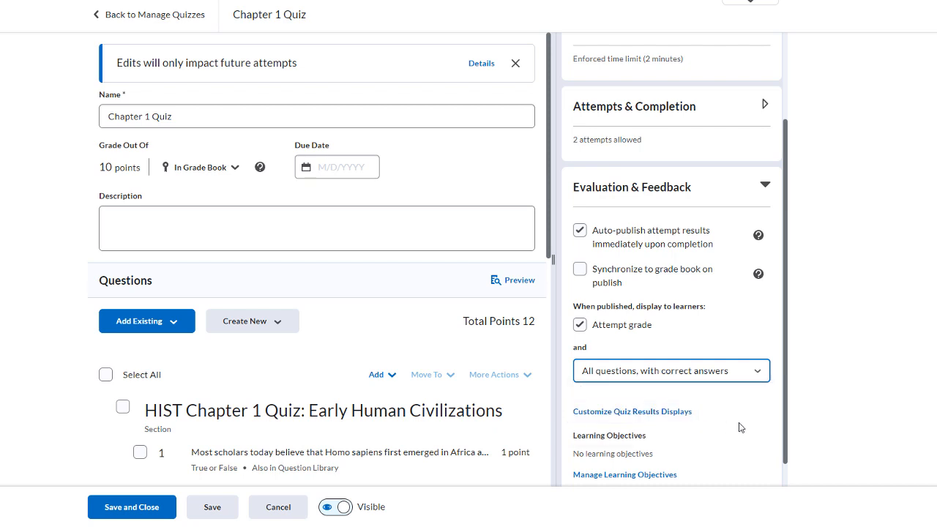
pyautogui.moveTo(472, 436)
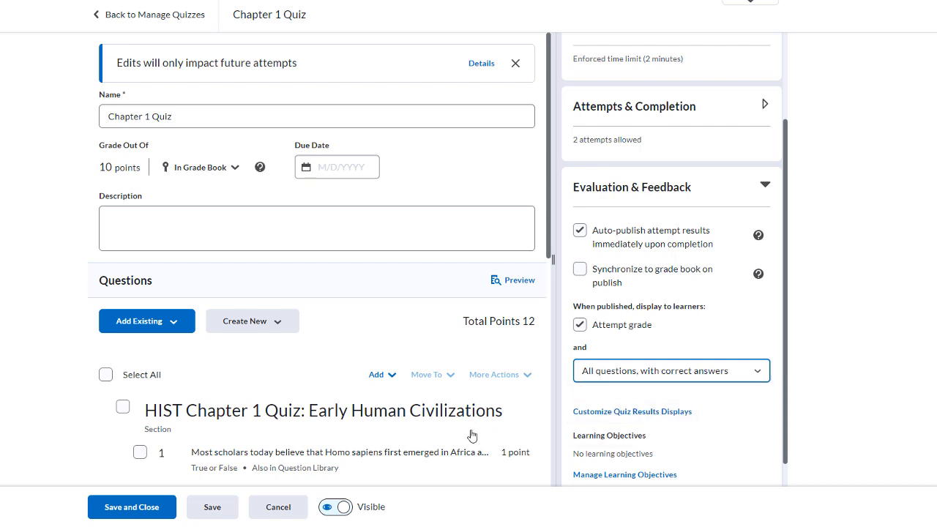
# - Save and close the quiz, then bring up Chapter 1 Quiz's action menu again
pyautogui.click(132, 507)
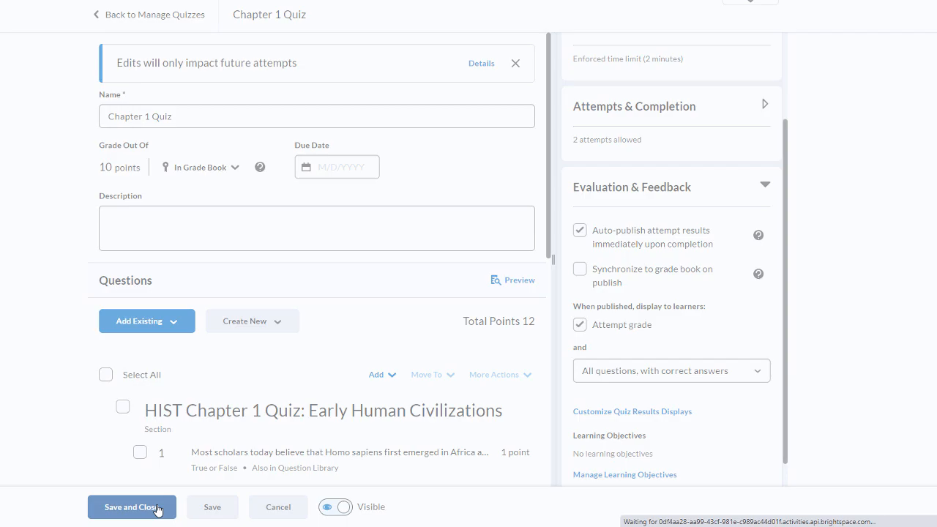
pyautogui.click(132, 507)
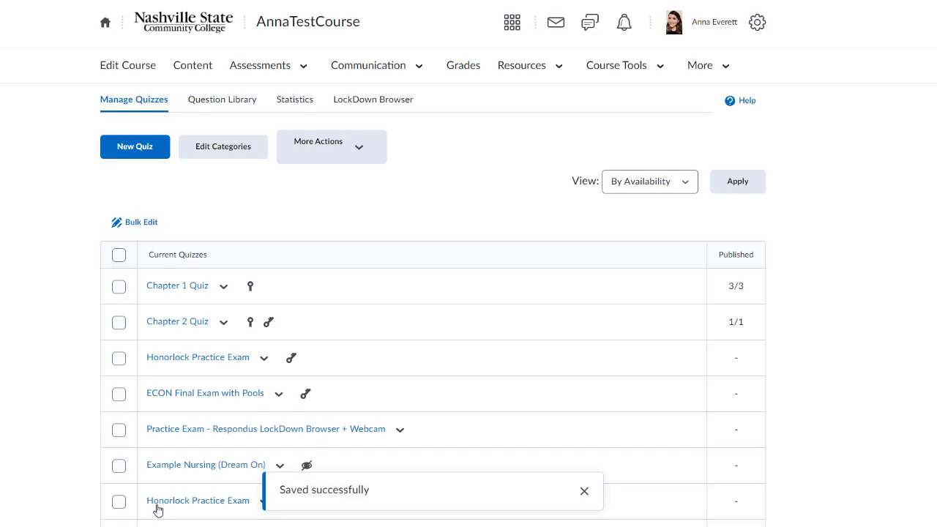
pyautogui.click(225, 286)
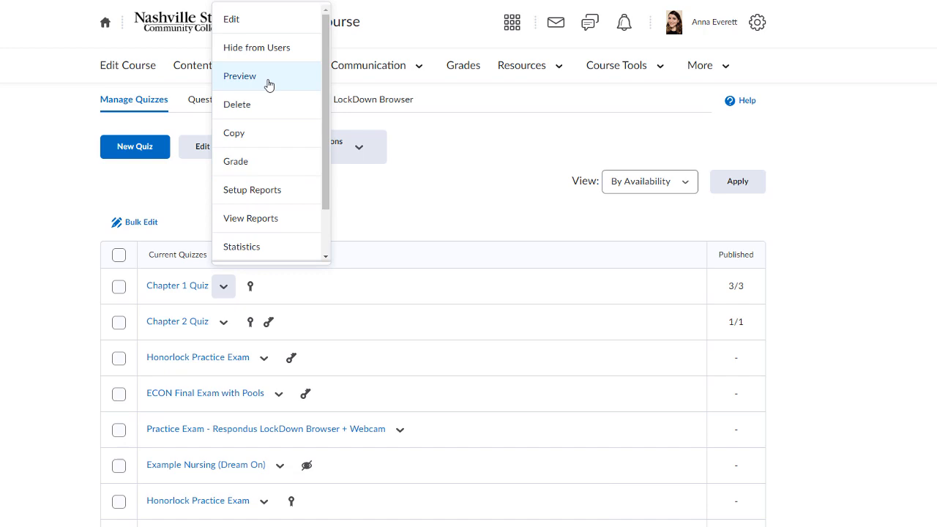
# - Preview Chapter 1 Quiz, start the attempt and submit it with nothing answered
pyautogui.click(239, 75)
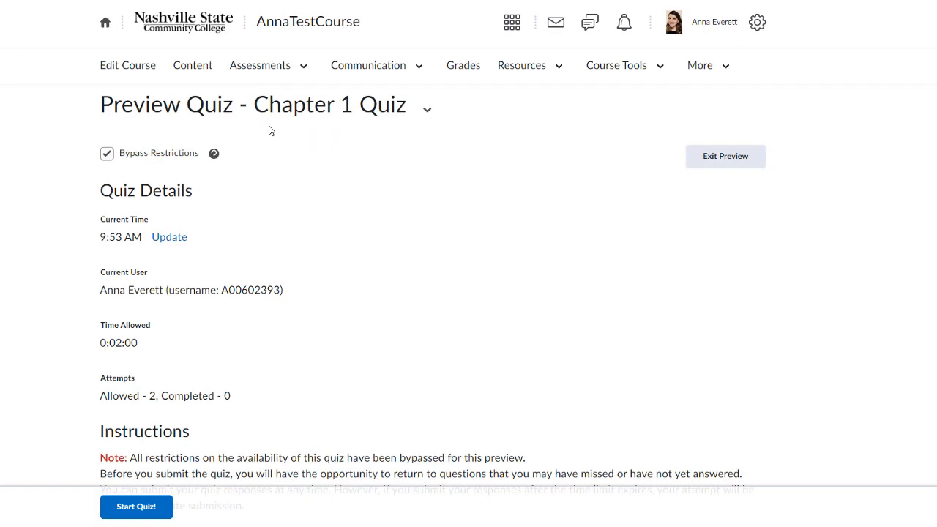
pyautogui.moveTo(262, 142)
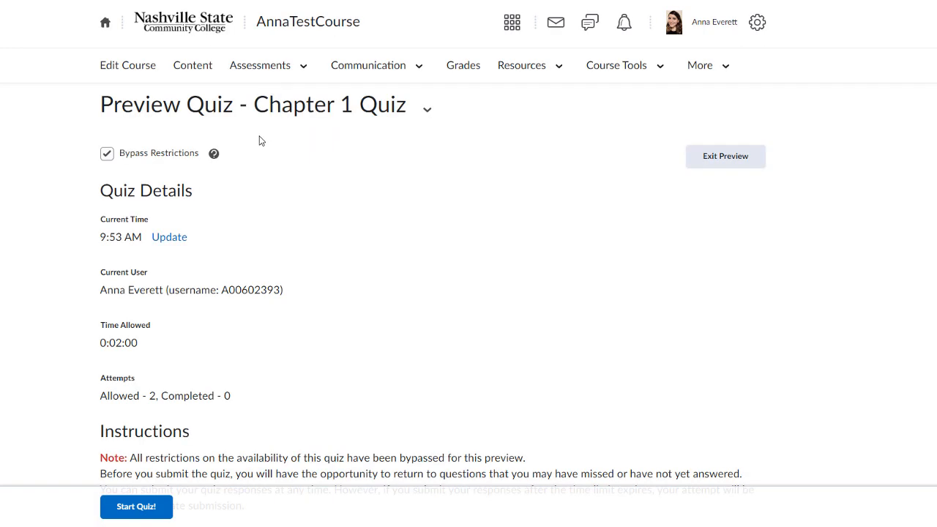
pyautogui.scroll(-3)
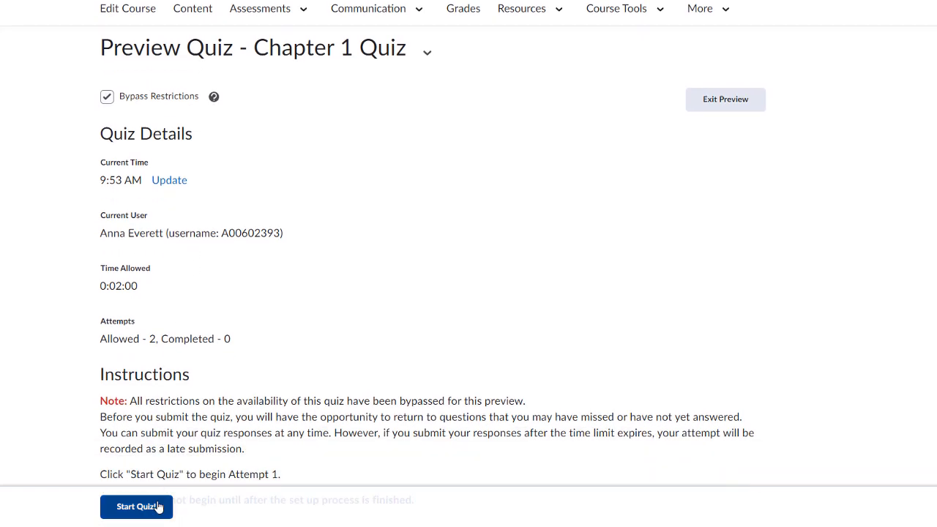
pyautogui.click(136, 506)
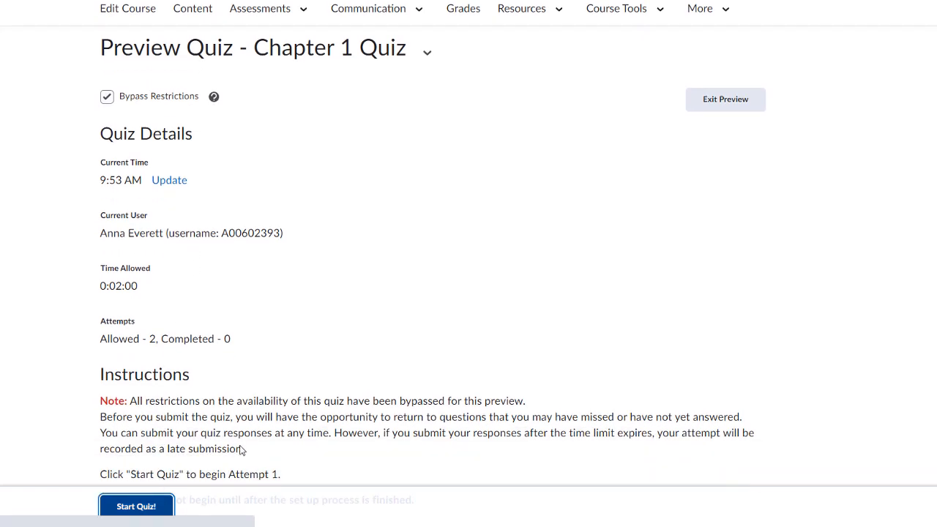
pyautogui.click(137, 506)
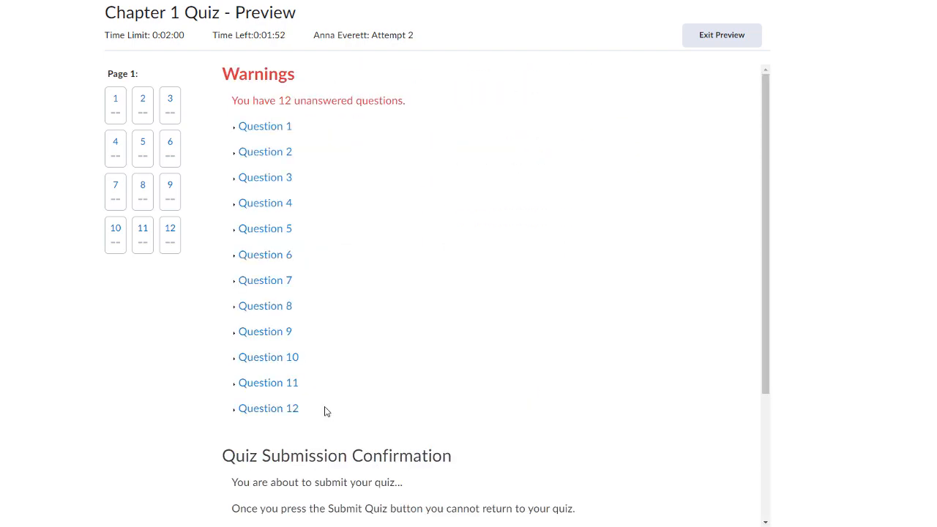
pyautogui.scroll(-3)
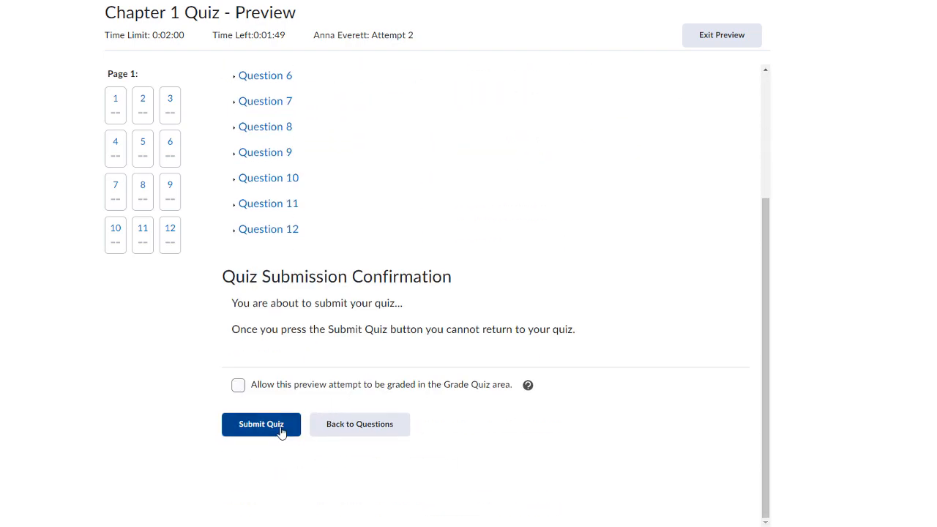
pyautogui.click(261, 424)
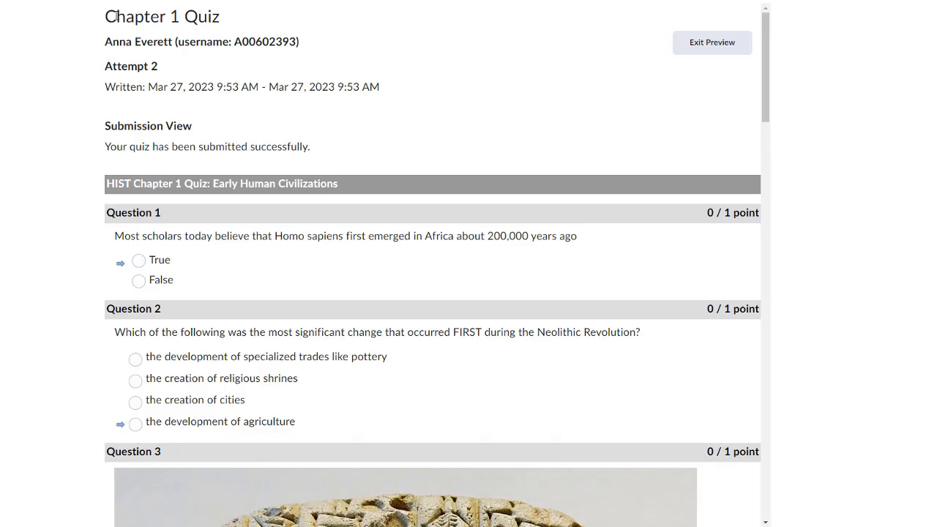
# - Copy the whole submission view with all questions and correct answers
pyautogui.scroll(-3)
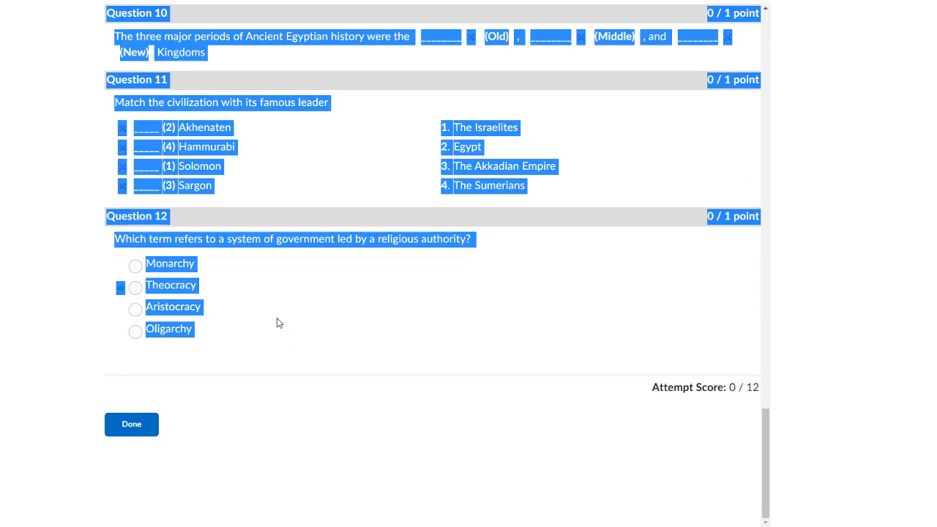
pyautogui.press('ctrl+c')
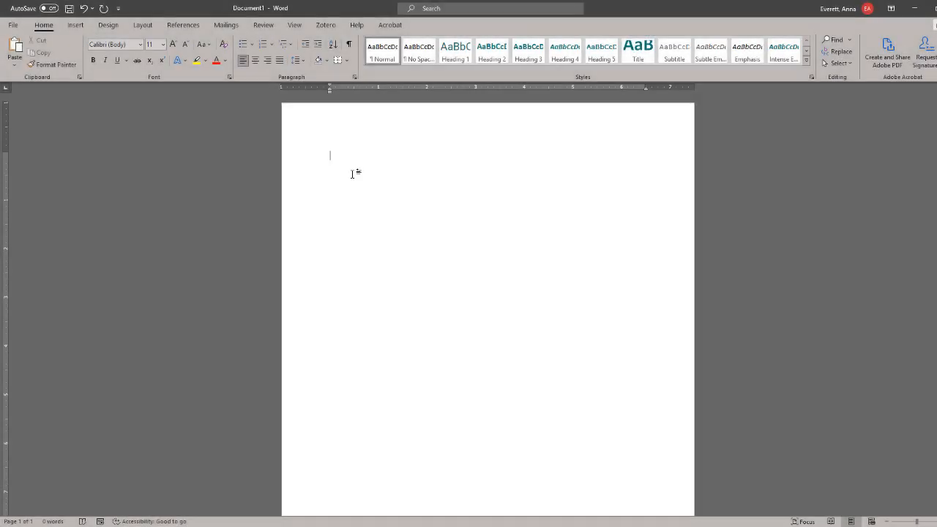
# - Paste the copied quiz questions and answers into the Word document and bring up the File menu
pyautogui.press('ctrl+v')
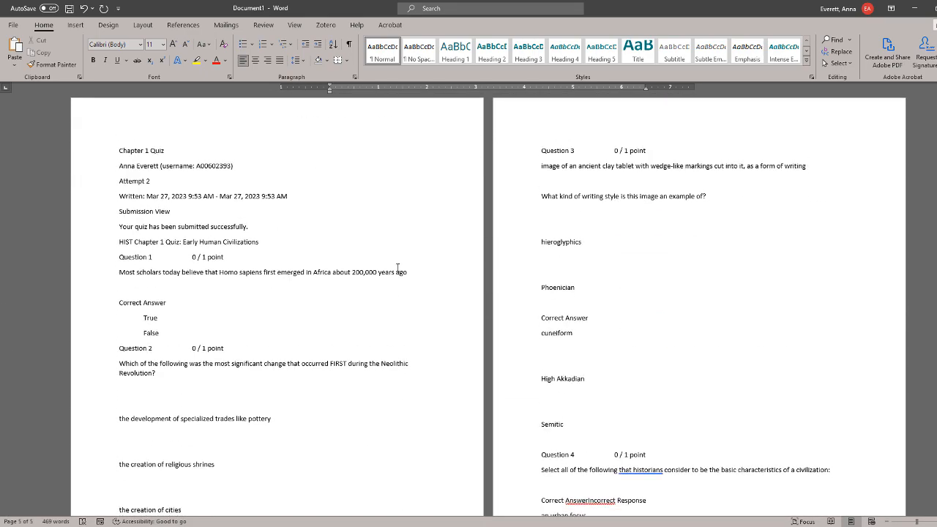
pyautogui.scroll(3)
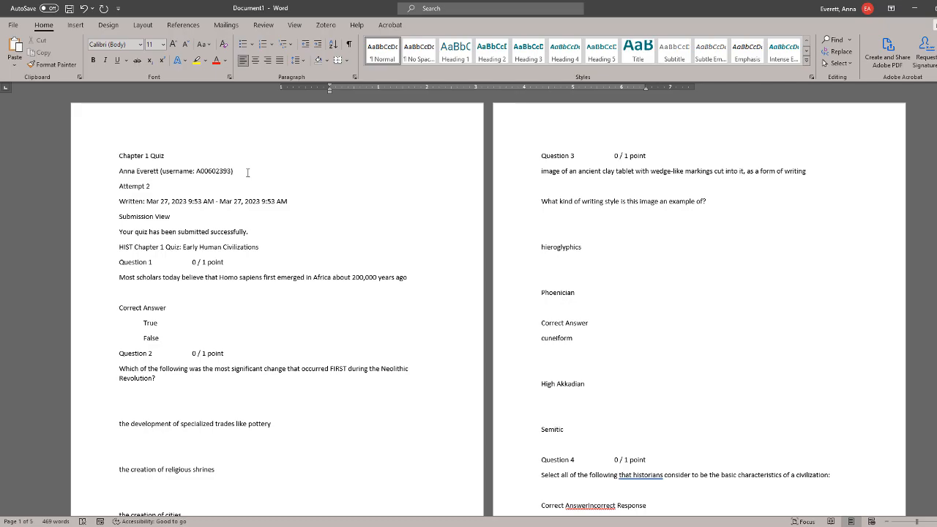
pyautogui.click(12, 24)
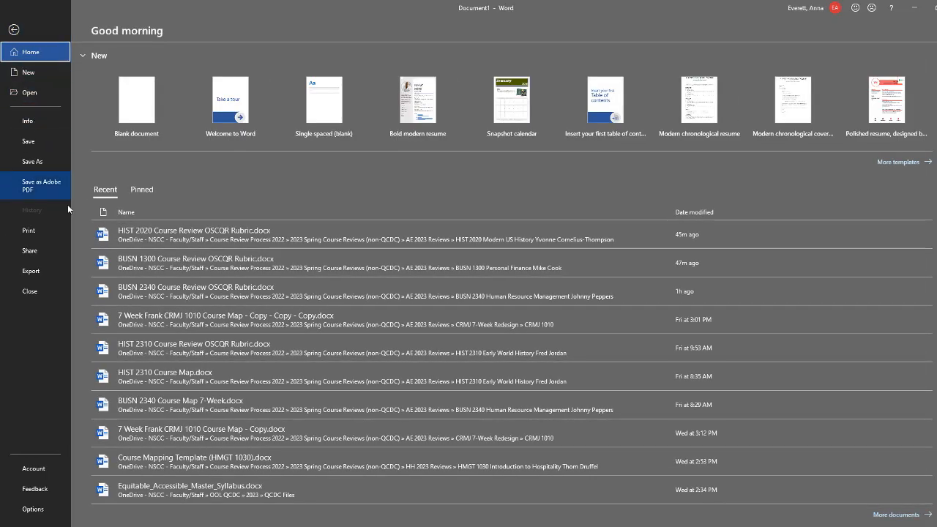